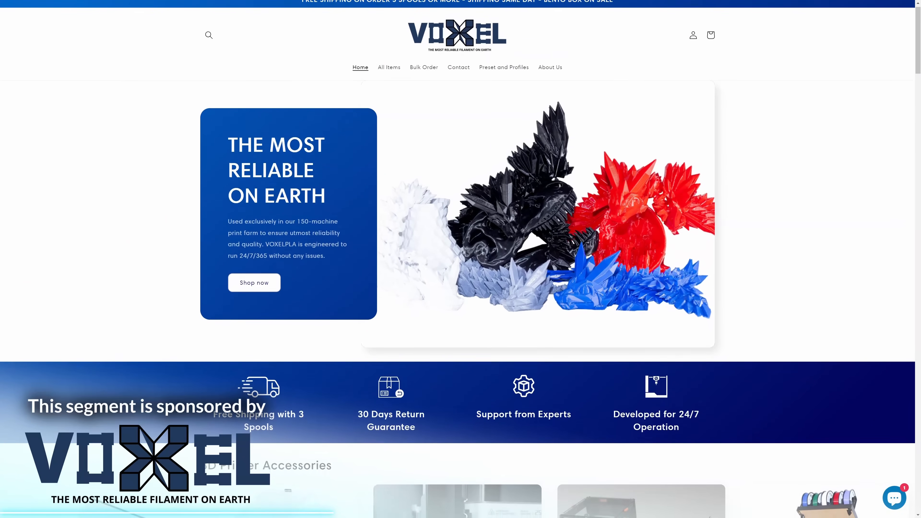
Step: Zoom the preview around the four infill test bars and switch windows briefly
scroll(up, 3)
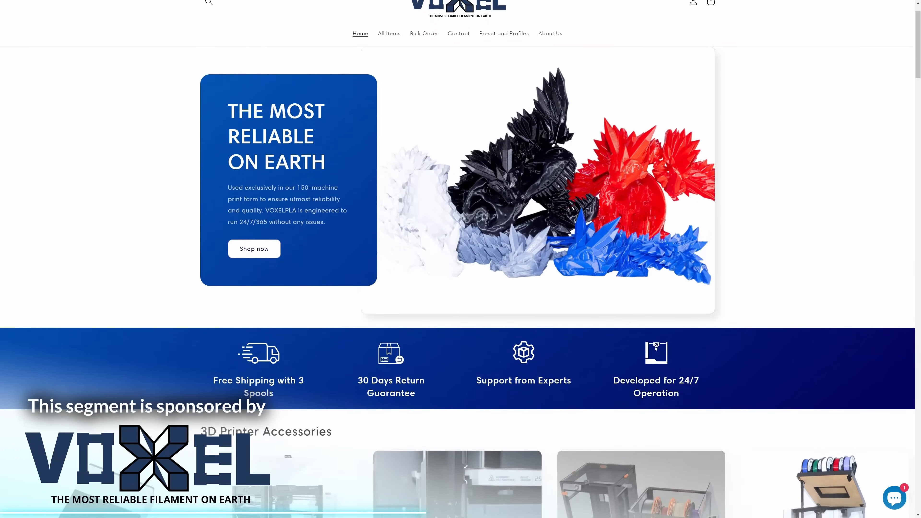
scroll(down, 3)
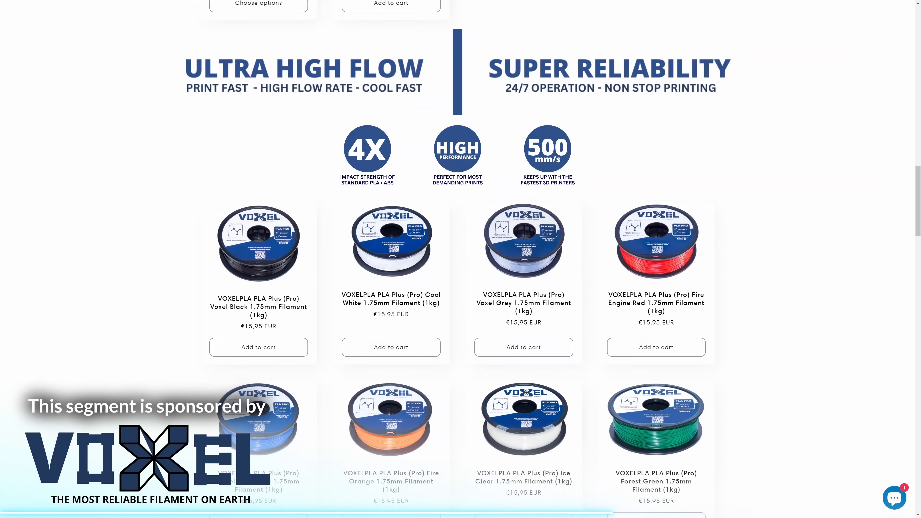
scroll(down, 3)
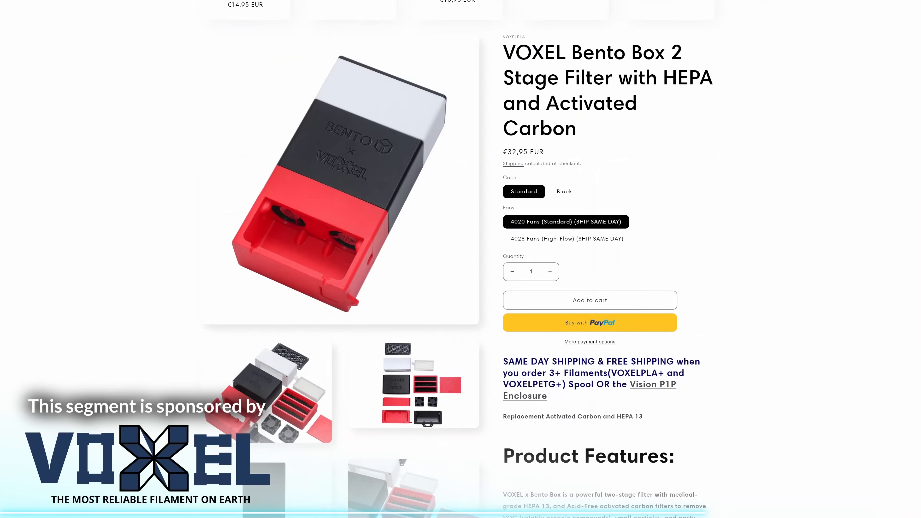
scroll(down, 3)
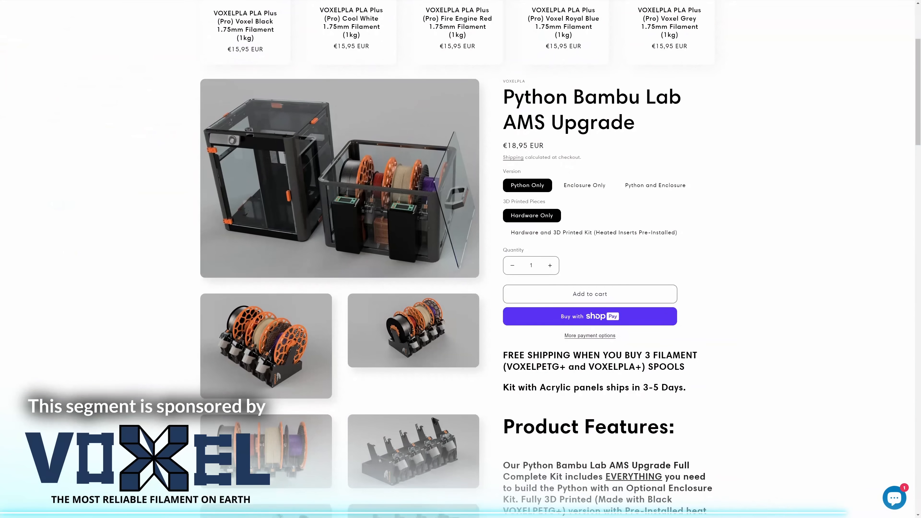
scroll(down, 3)
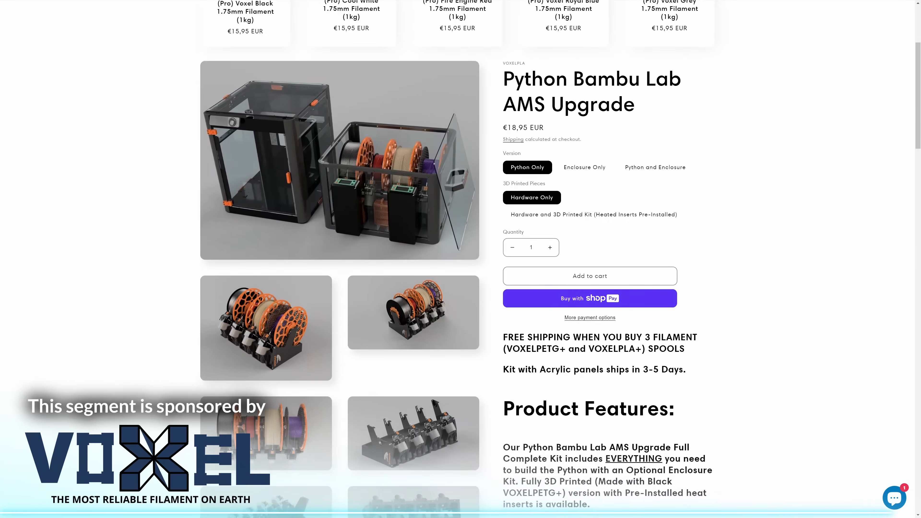
key(alt+tab)
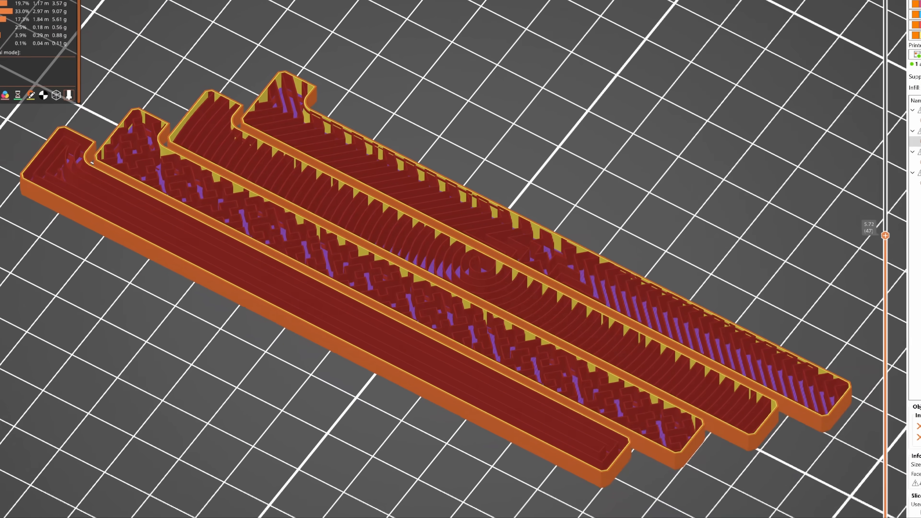
scroll(up, 3)
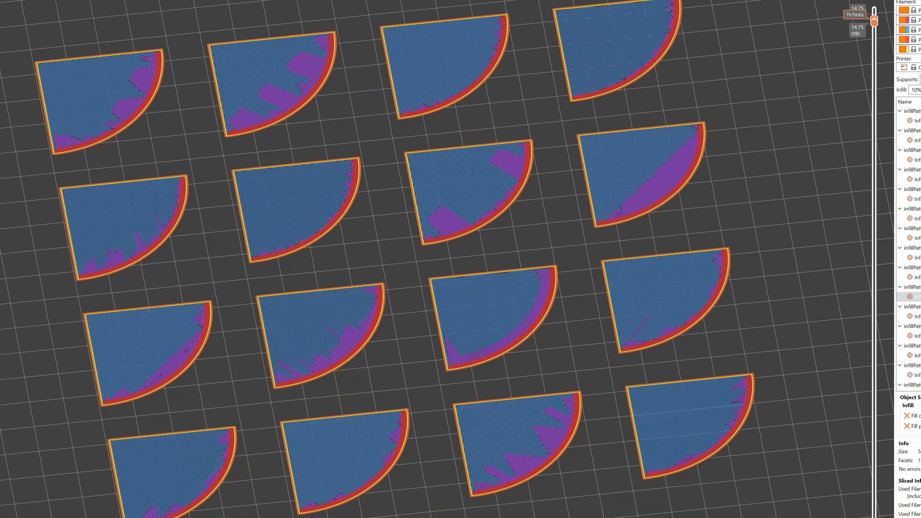
scroll(up, 3)
text(1.)
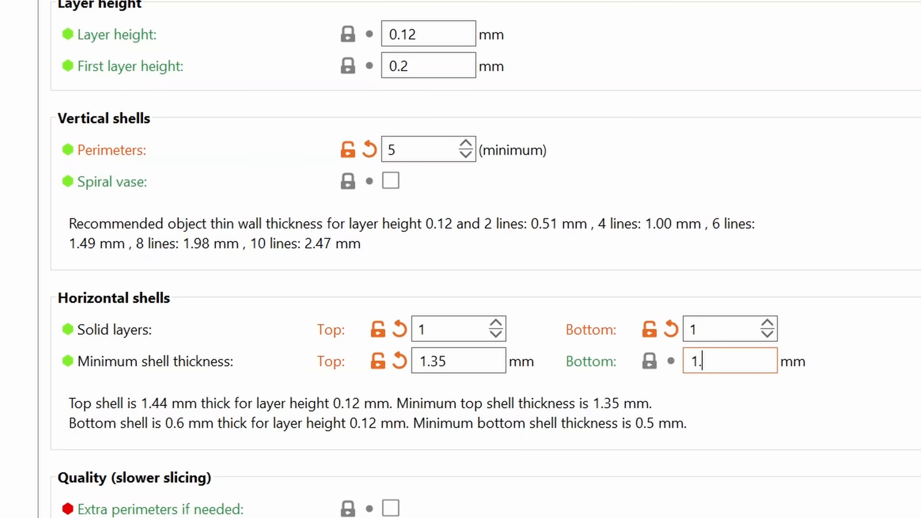
Step: Return to the Plater view with the flat disc on the plate
click(61, 18)
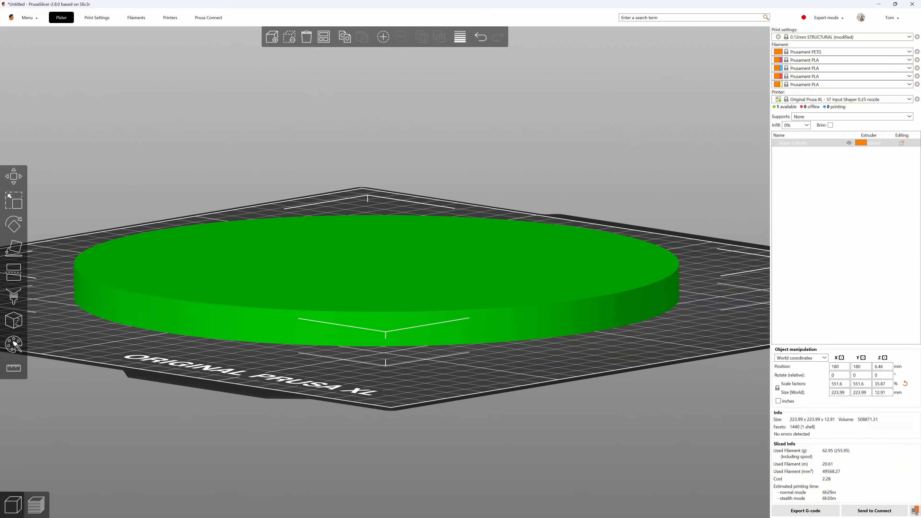
Step: Show the disc's sliced preview with purple solid infill inside the orange perimeter ring
click(37, 504)
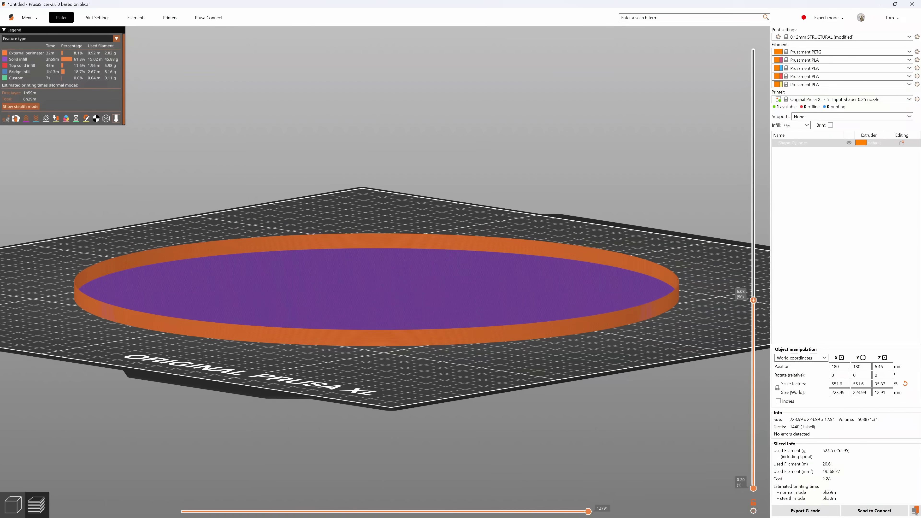